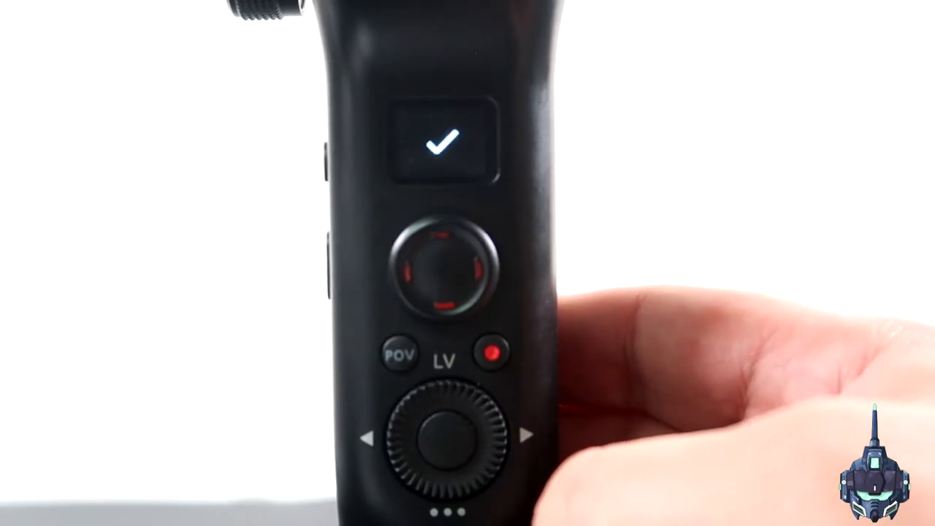
- Press the control wheel past the confirmation tick to show the A, B and clear options
{"action": "left_click", "coordinate": [442, 438]}
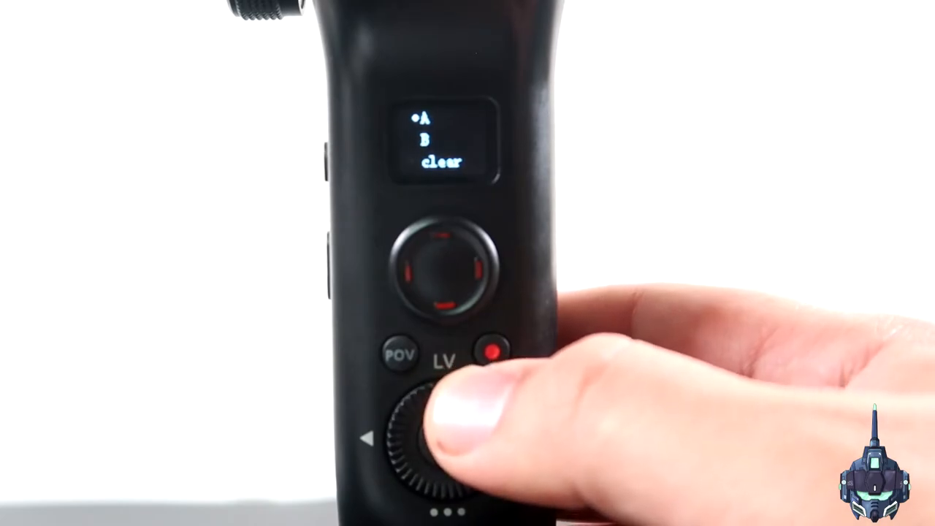